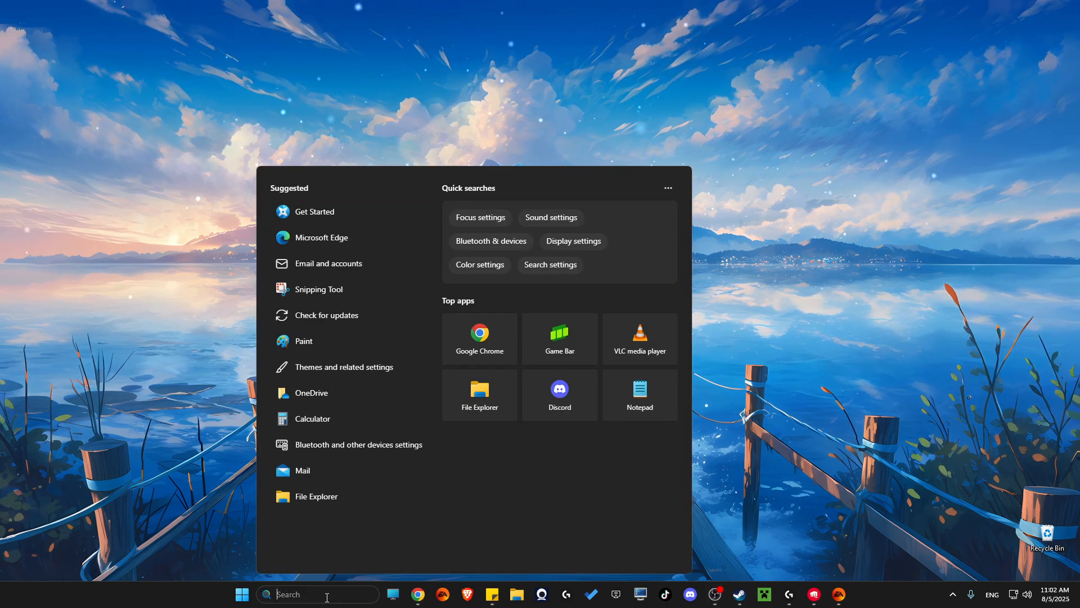
- Search 'disp' from Start to reach the Windows Display settings page
text(disp)
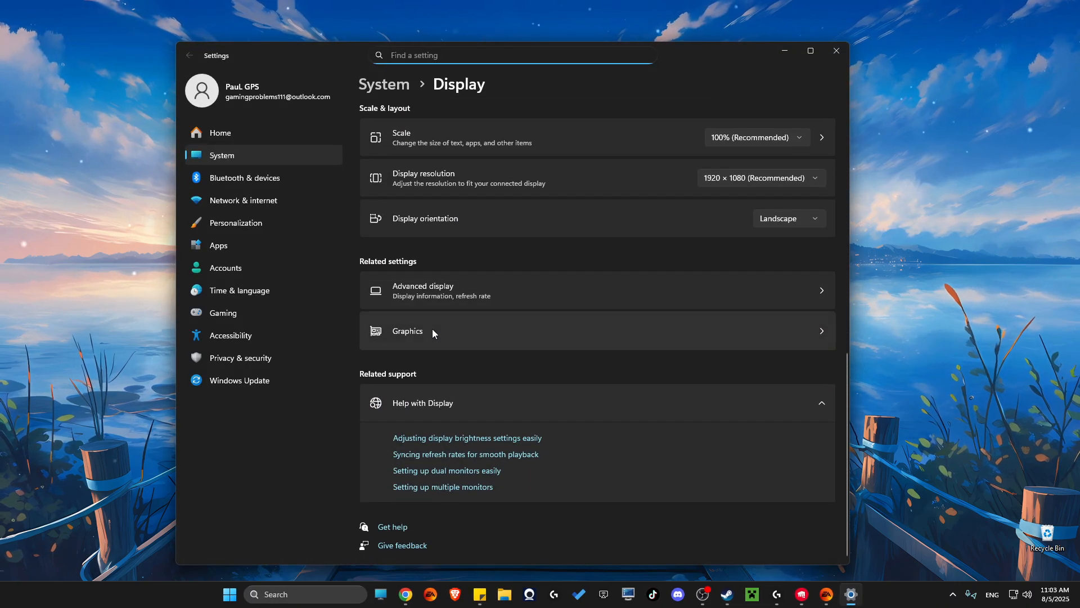
- Check in Advanced display that the refresh rate is set to 239.96 Hz
click(422, 290)
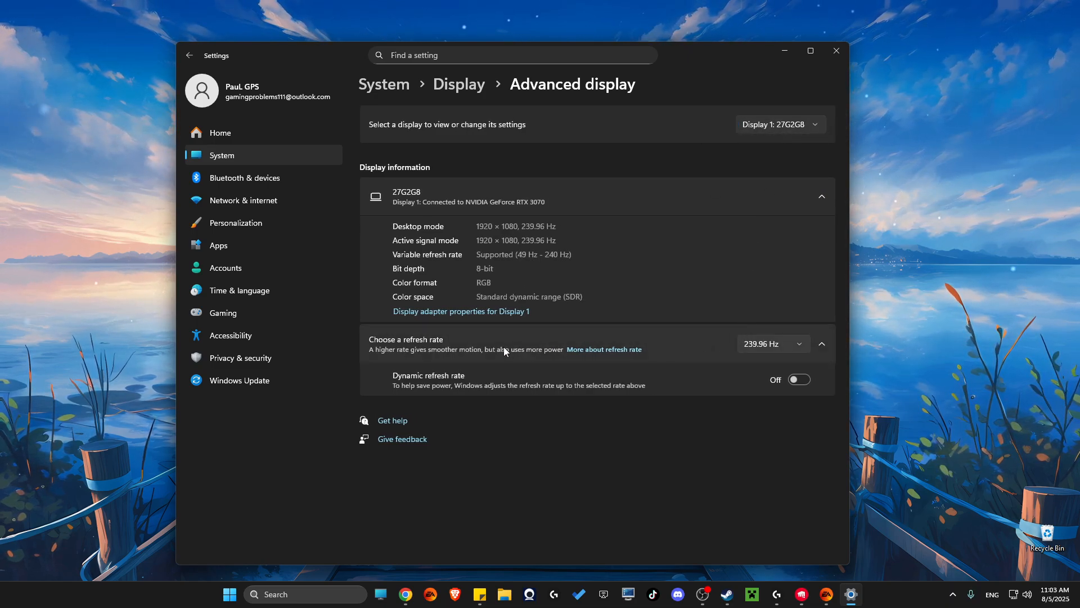
click(772, 344)
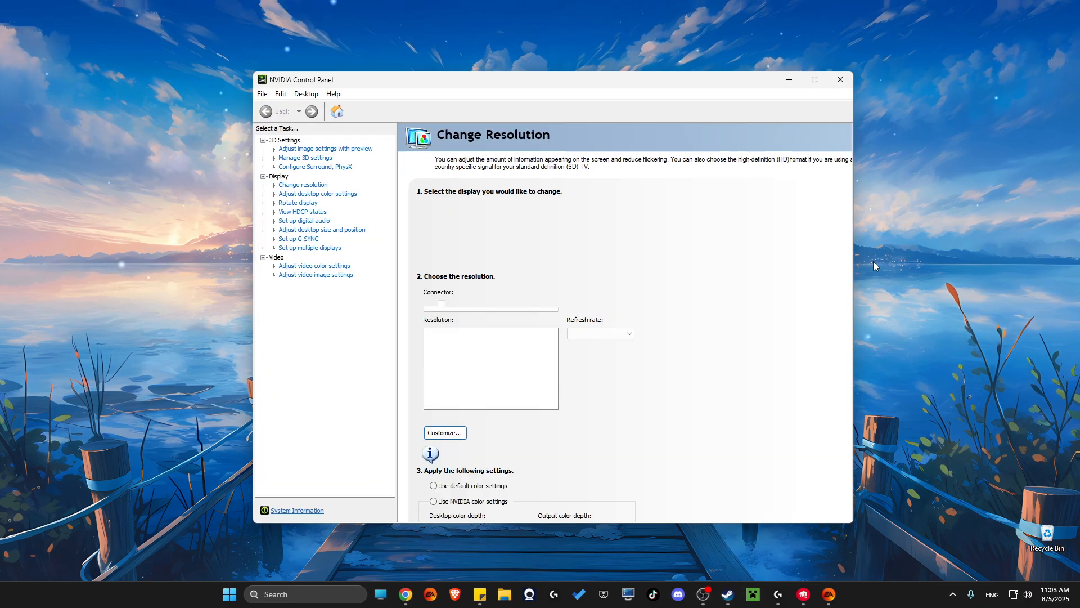
- On Change resolution, set the G-SYNC monitor to 1920 × 1080 at 240Hz
click(303, 184)
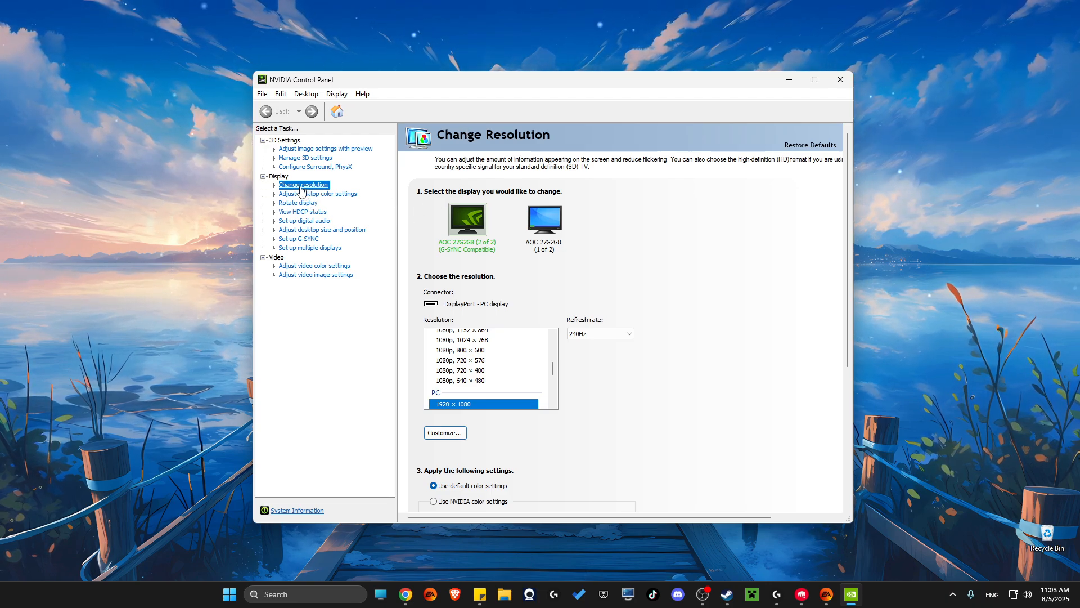
click(626, 333)
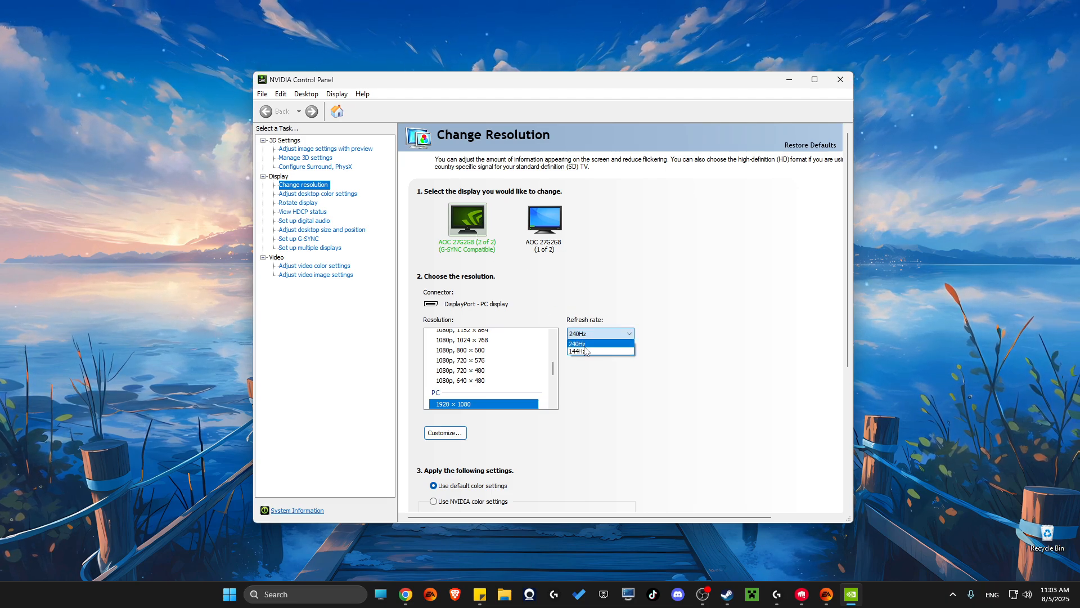
click(577, 344)
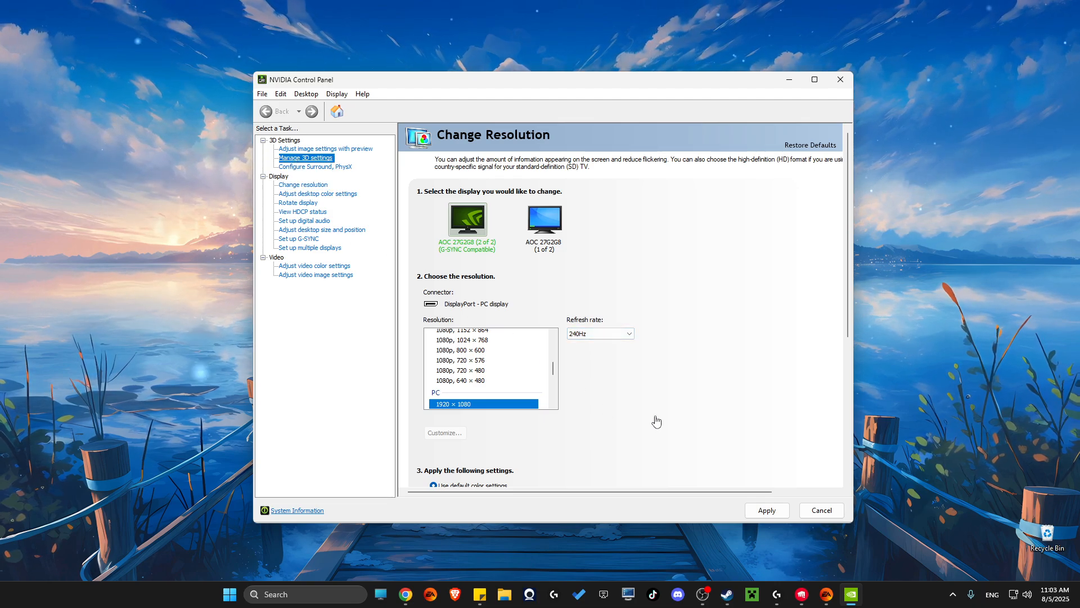
- In Manage 3D settings, turn Max Frame Rate On at 1000 FPS, then revisit Change resolution
click(304, 158)
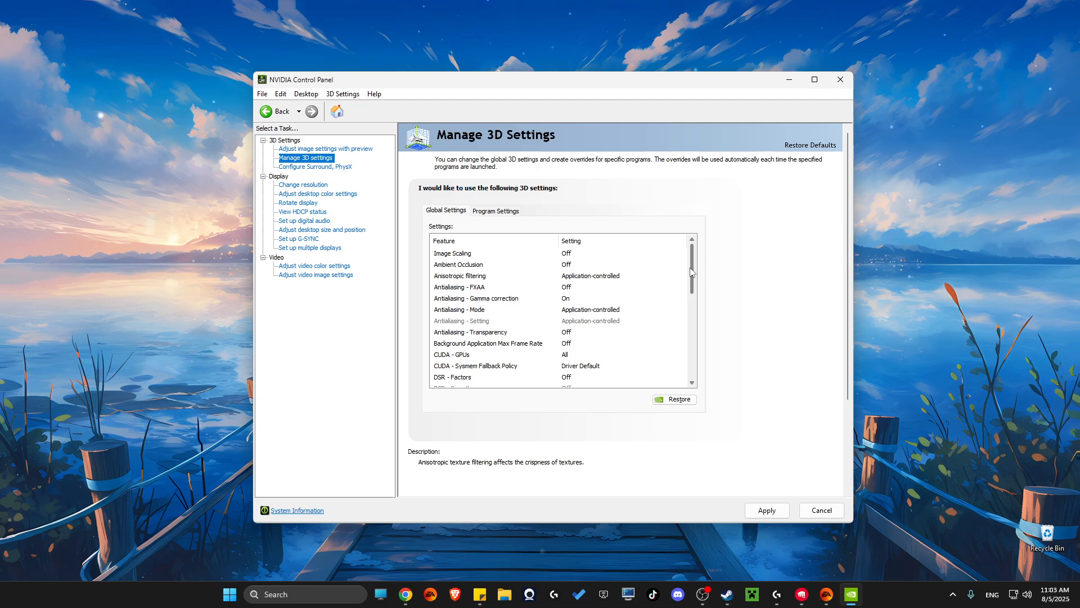
scroll(down, 3)
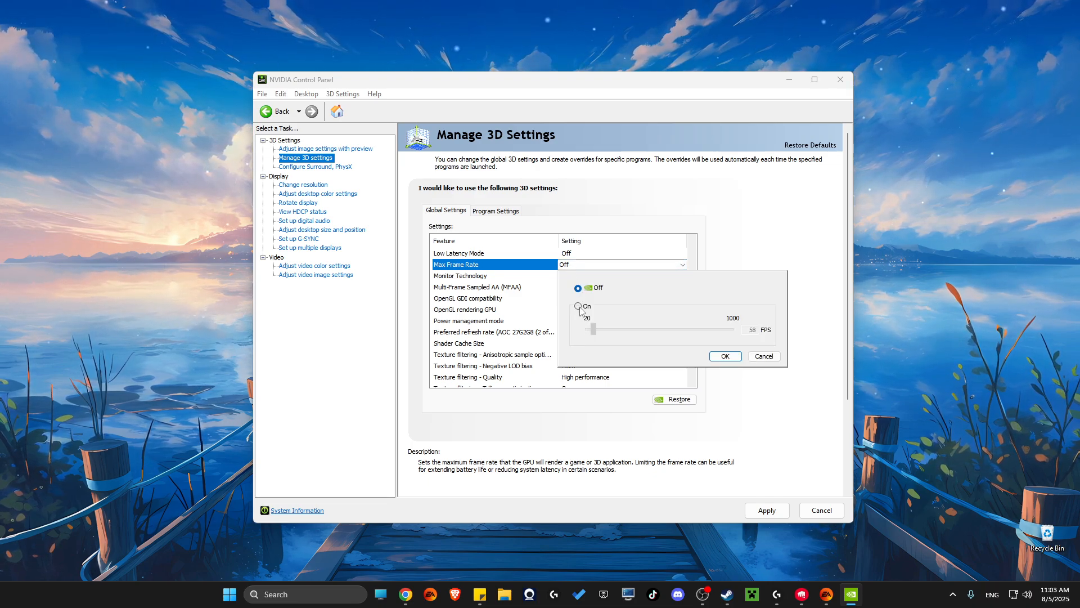
click(578, 306)
text(1000)
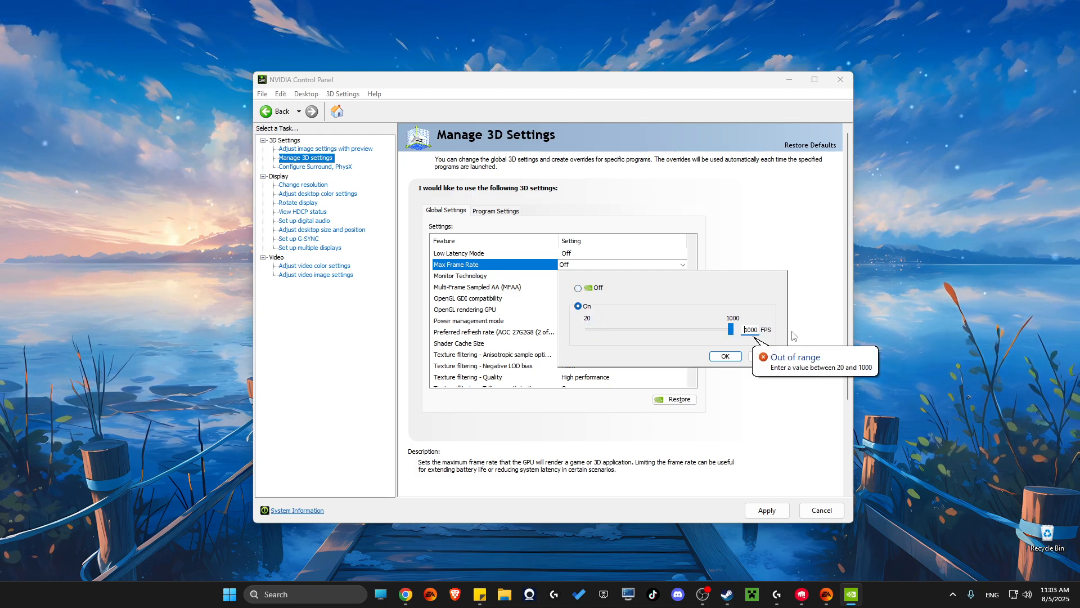
click(301, 183)
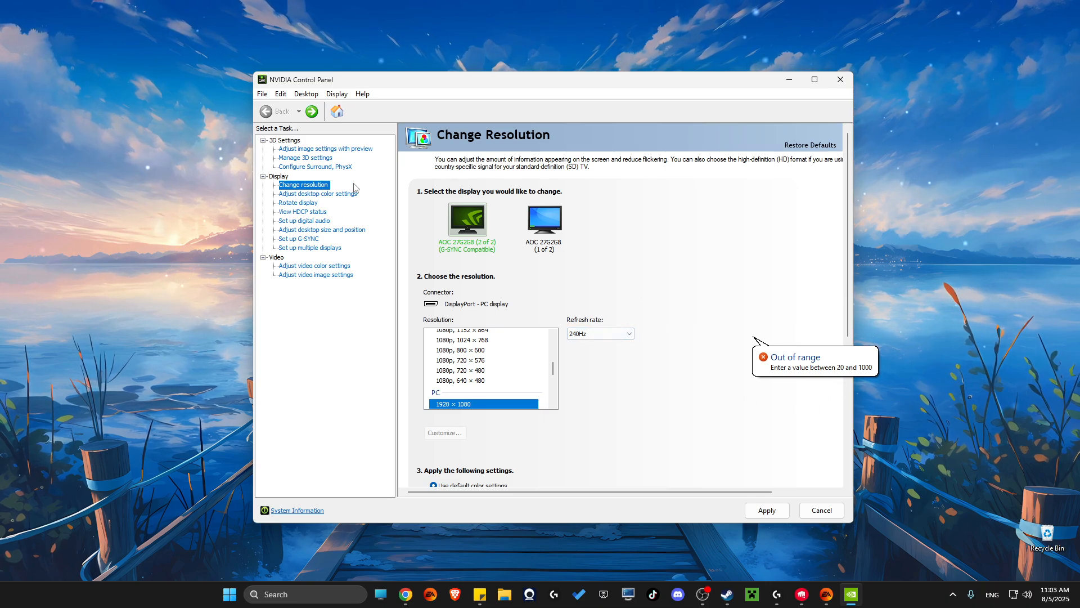
click(305, 157)
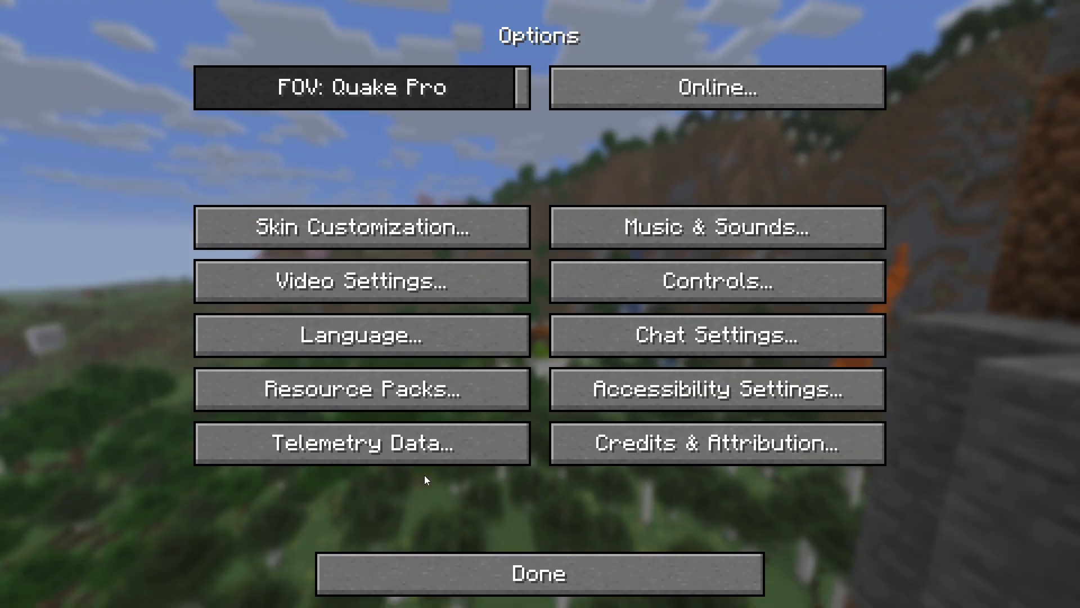
- Confirm VSync is OFF in Video Settings and return to the title screen with Done
click(361, 281)
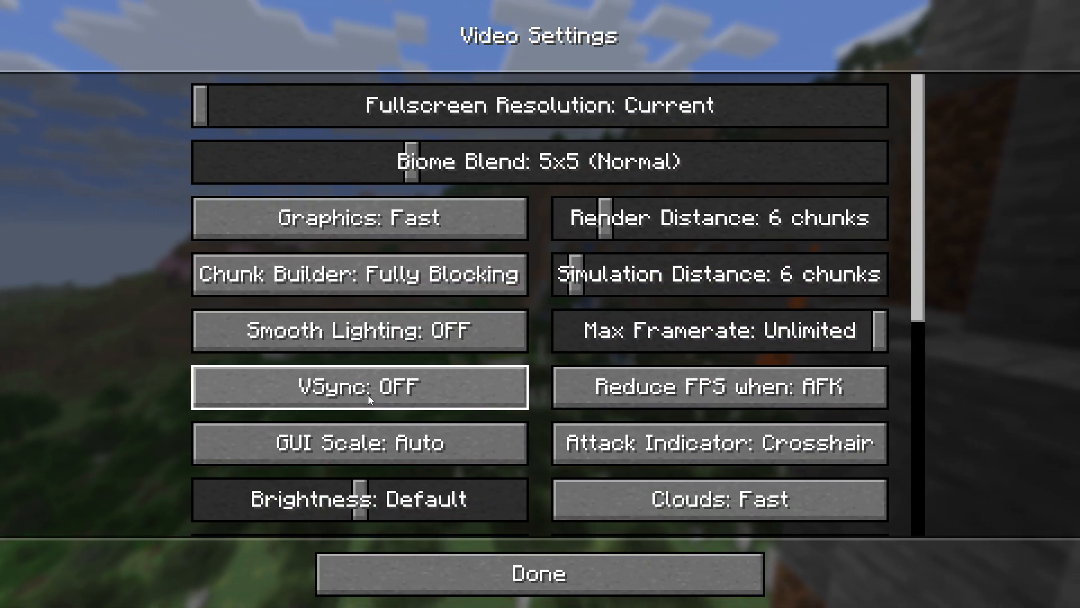
click(539, 572)
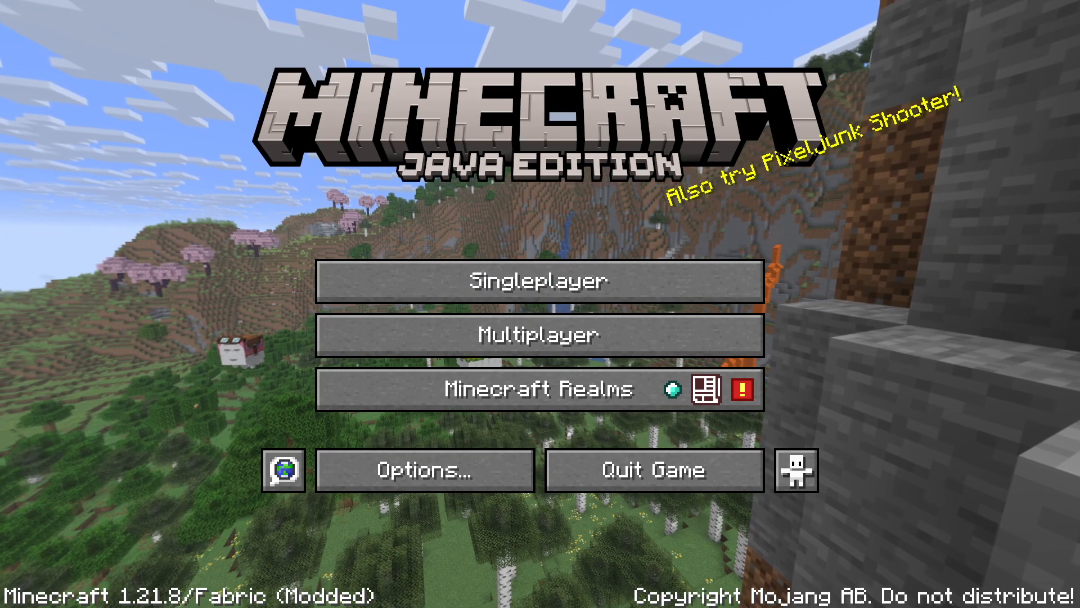